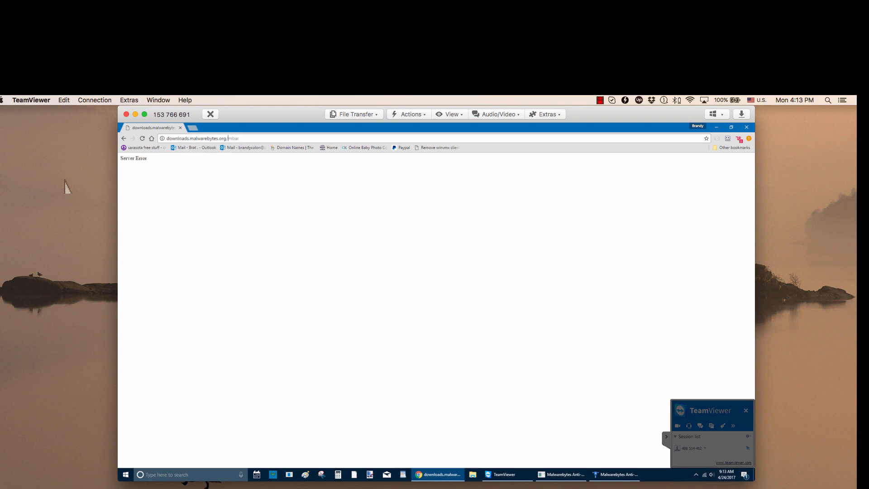
mouse_move(125, 138)
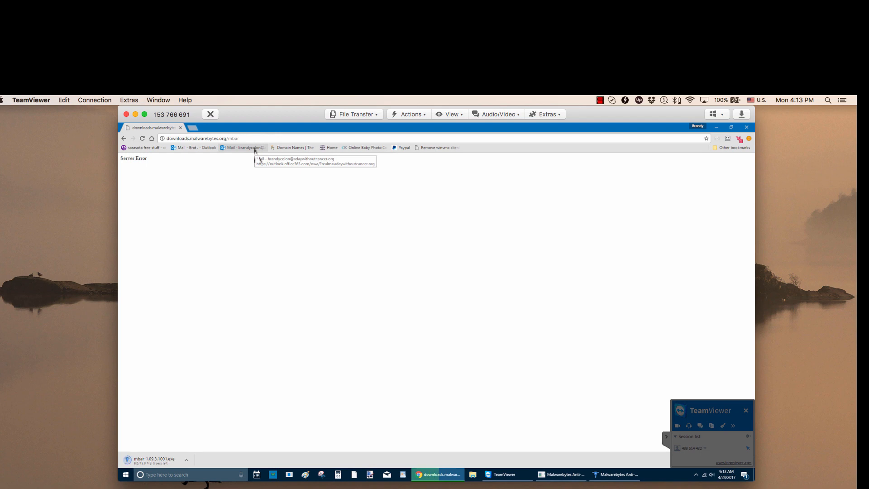
mouse_move(212, 394)
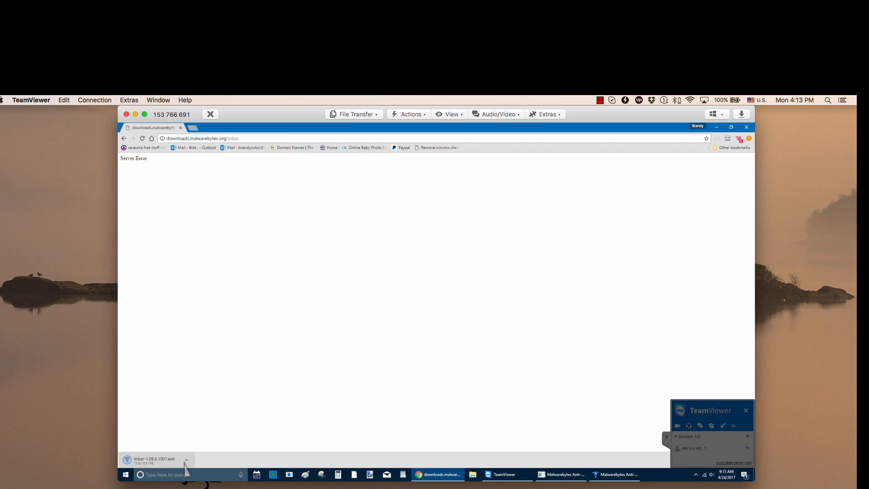
Launch the downloaded mbar-1.09.3.1001.exe Malwarebytes Anti-Rootkit tool from Chrome's download bar.
click(189, 461)
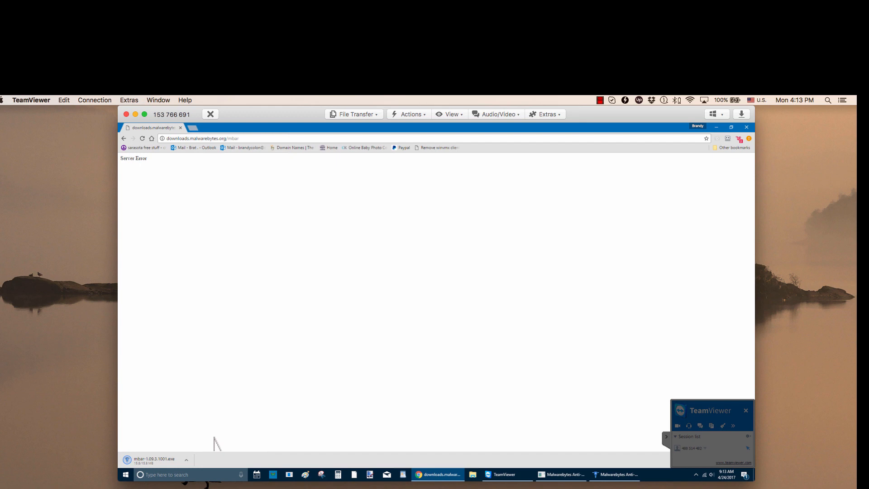
mouse_move(161, 316)
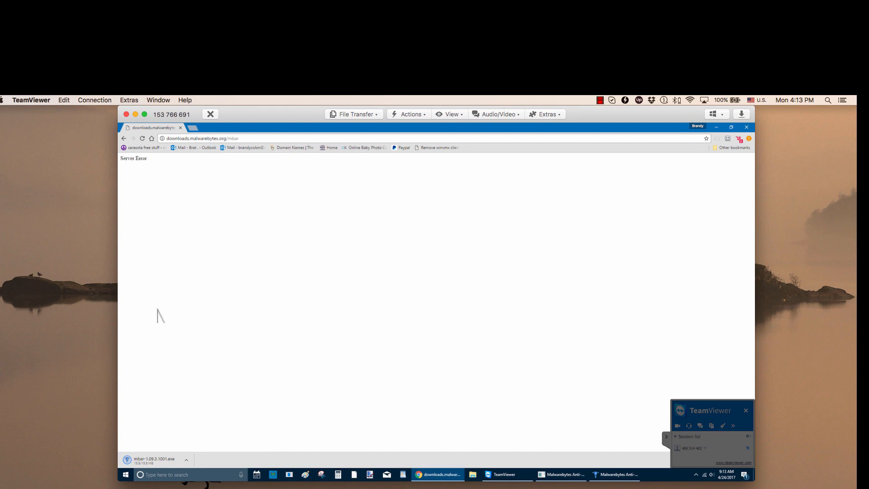
mouse_move(211, 395)
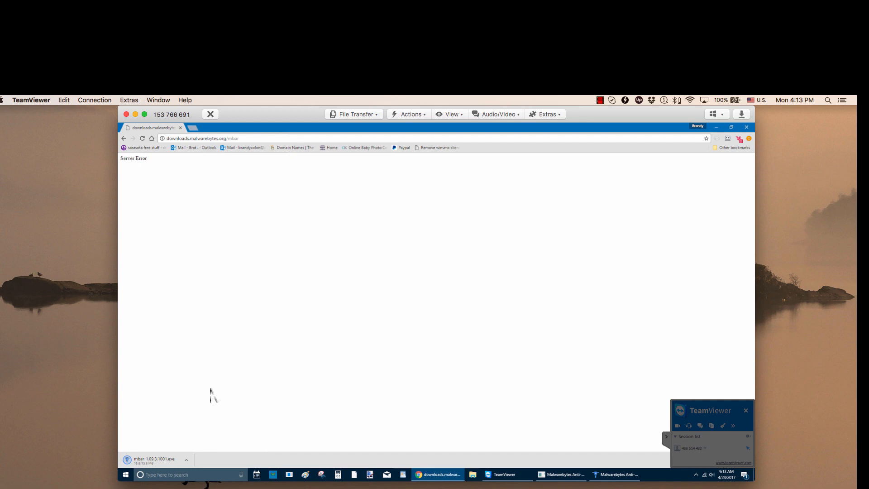
mouse_move(326, 419)
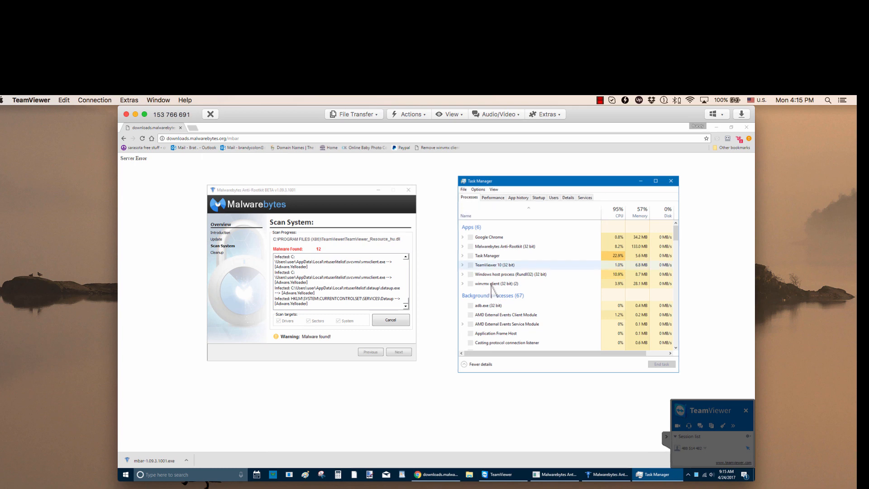
mouse_move(495, 286)
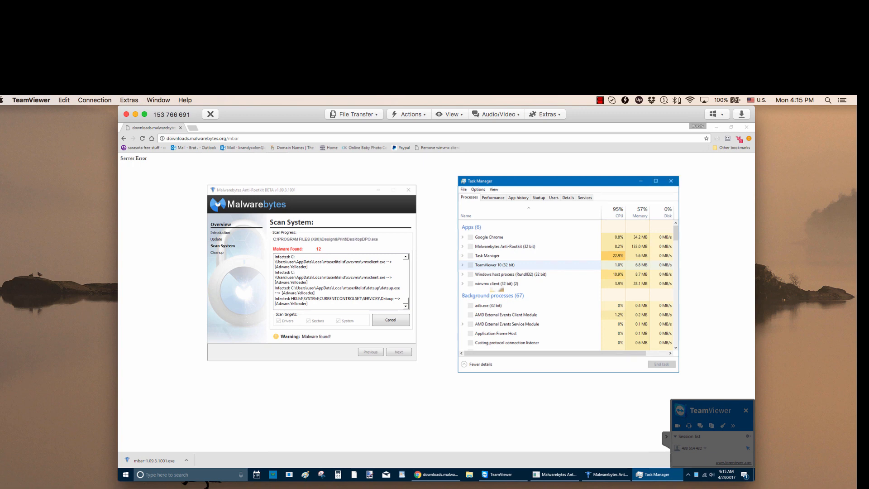
End the 'winvmx client (32 bit)' process from the Processes list via End task.
right_click(490, 283)
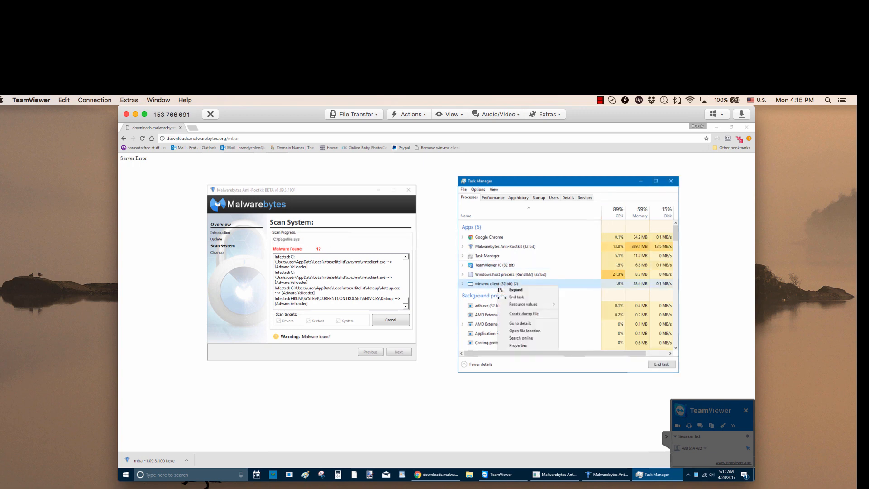
mouse_move(524, 297)
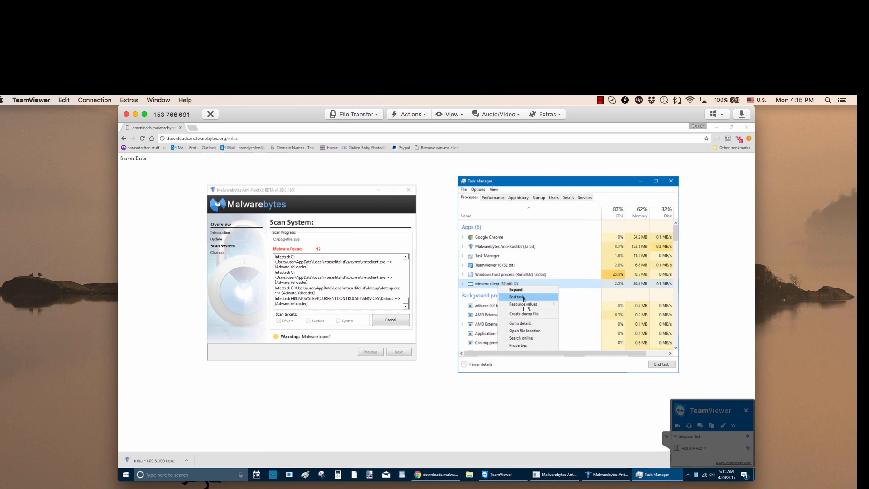
click(517, 296)
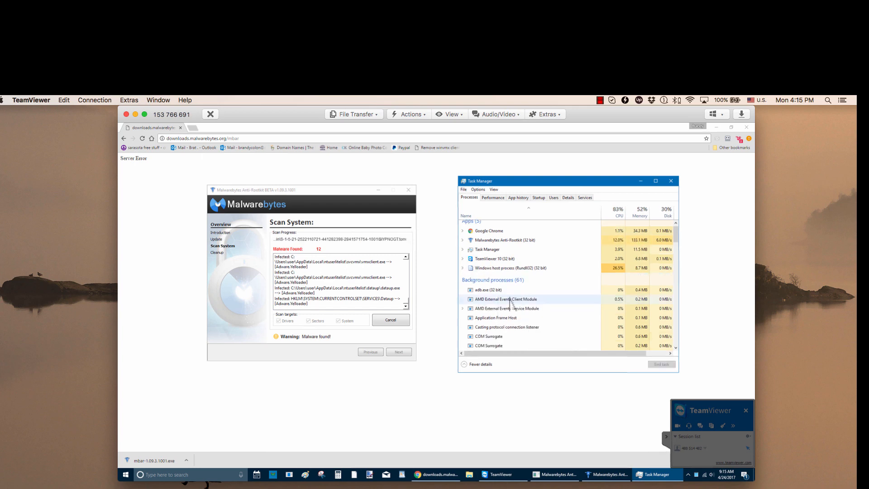